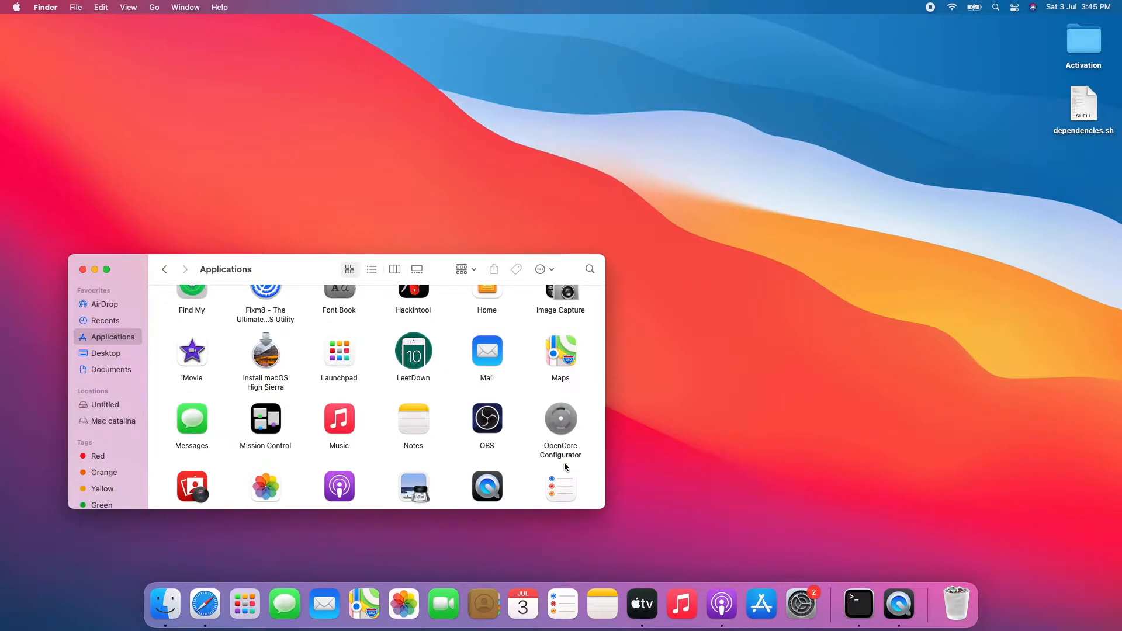
# Step: Launch LeetDown from the Applications folder, triggering the malware warning
pyautogui.click(413, 351)
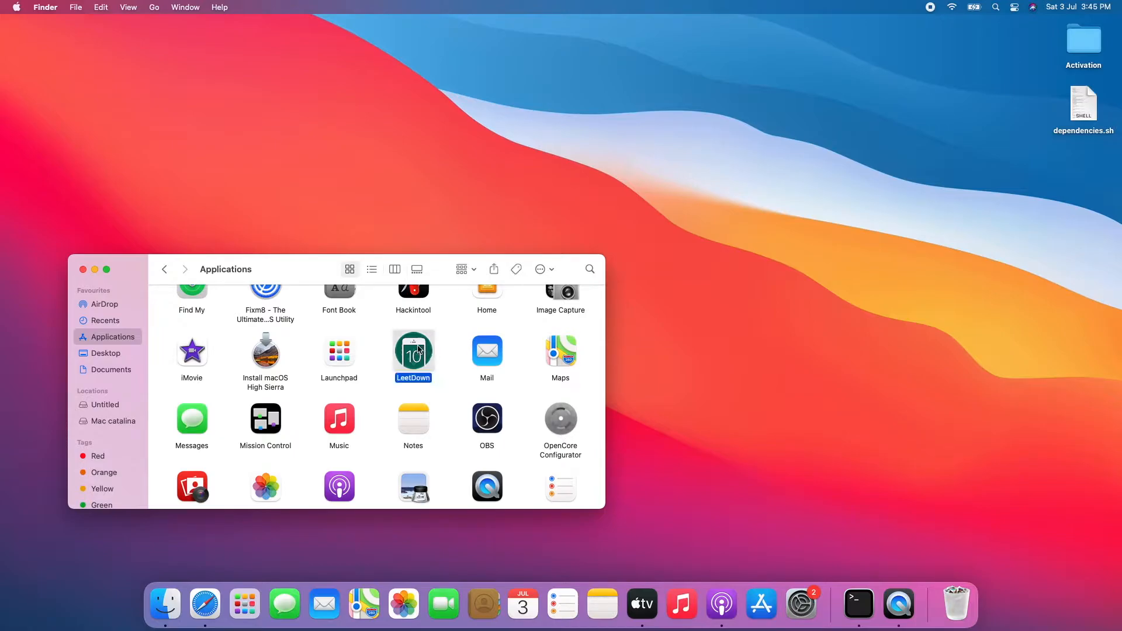
pyautogui.doubleClick(413, 353)
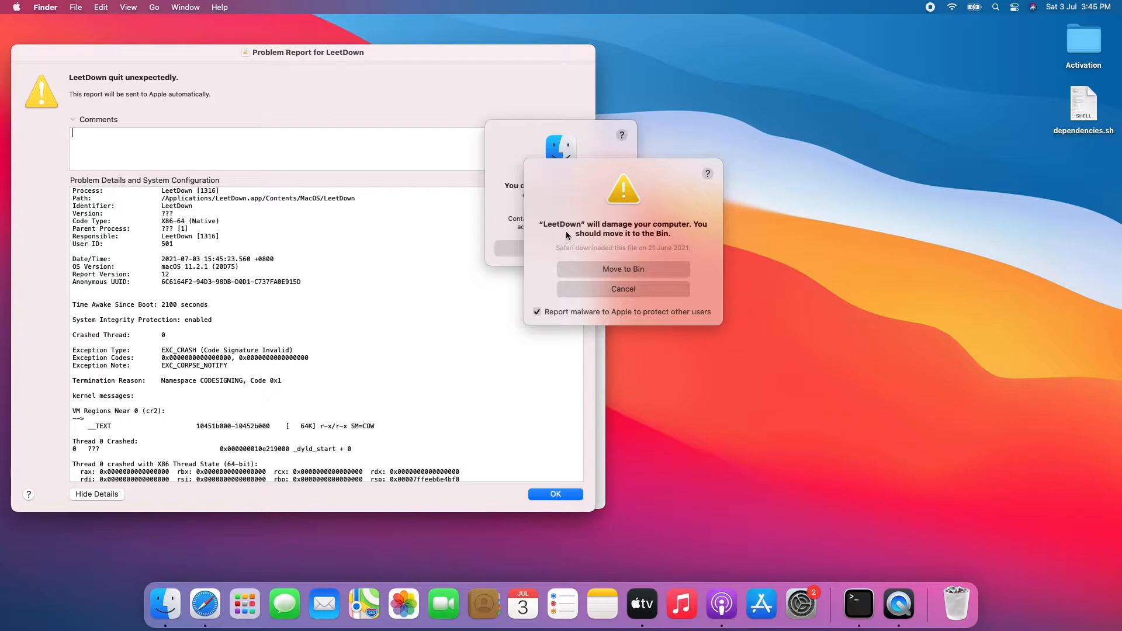
pyautogui.moveTo(689, 231)
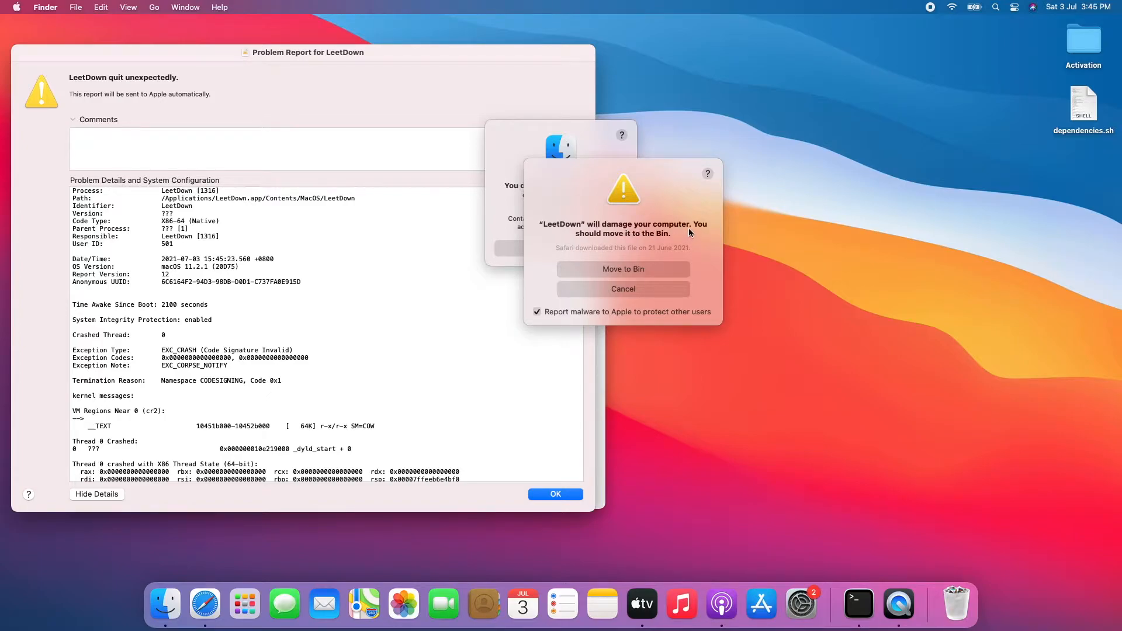
pyautogui.moveTo(614, 202)
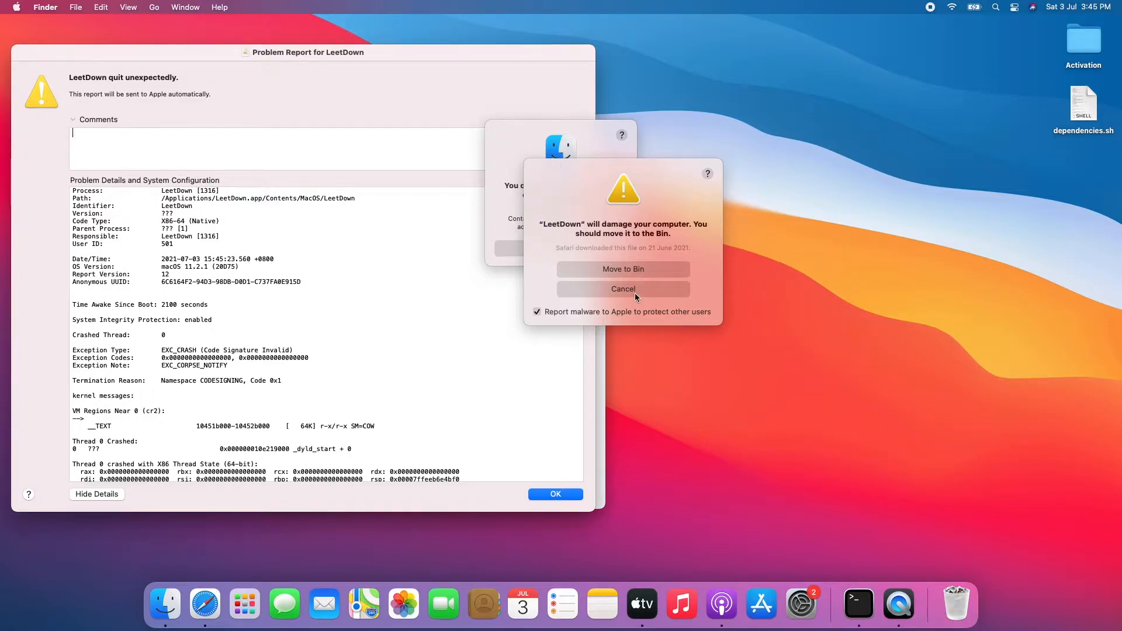
pyautogui.moveTo(636, 294)
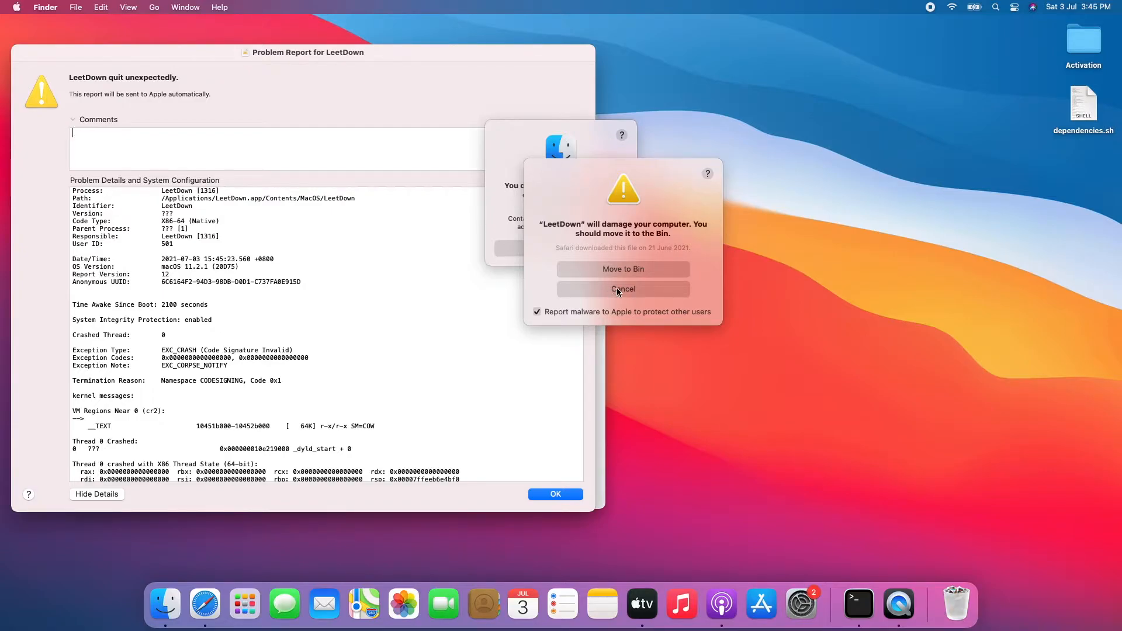
pyautogui.moveTo(623, 288)
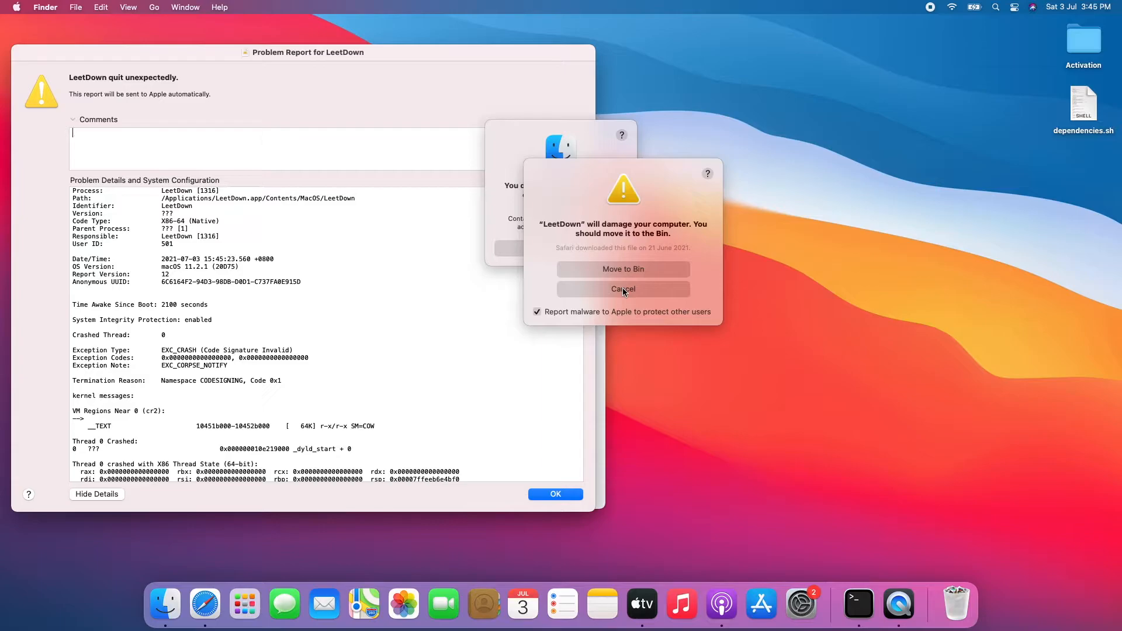
# Step: Keep LeetDown instead of binning it and dismiss the no-permission alert
pyautogui.click(622, 289)
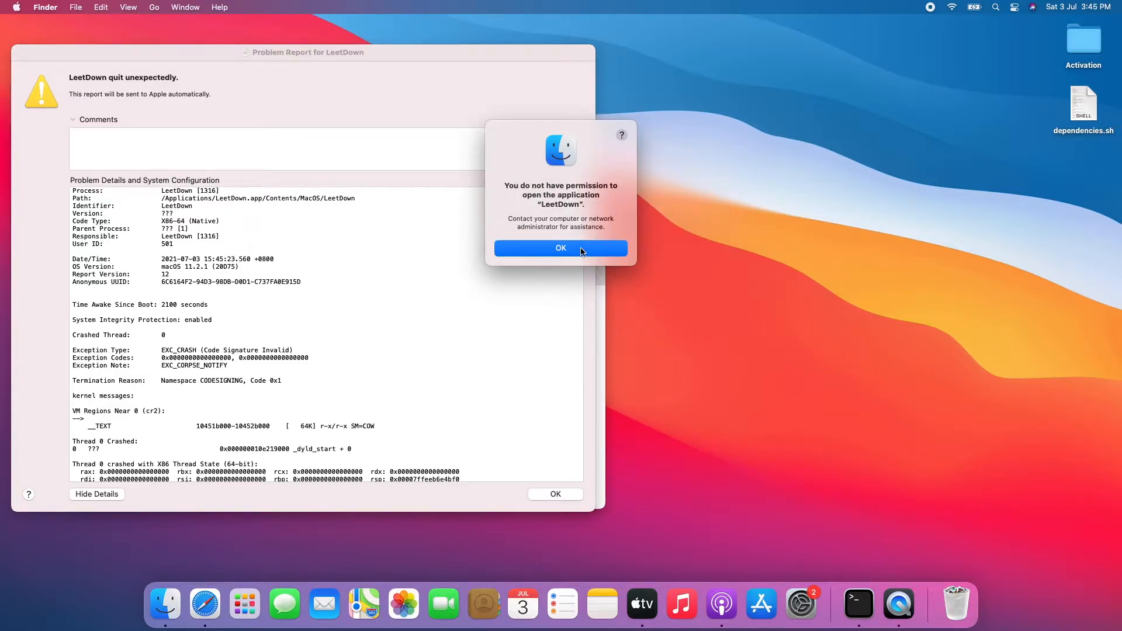
pyautogui.click(560, 248)
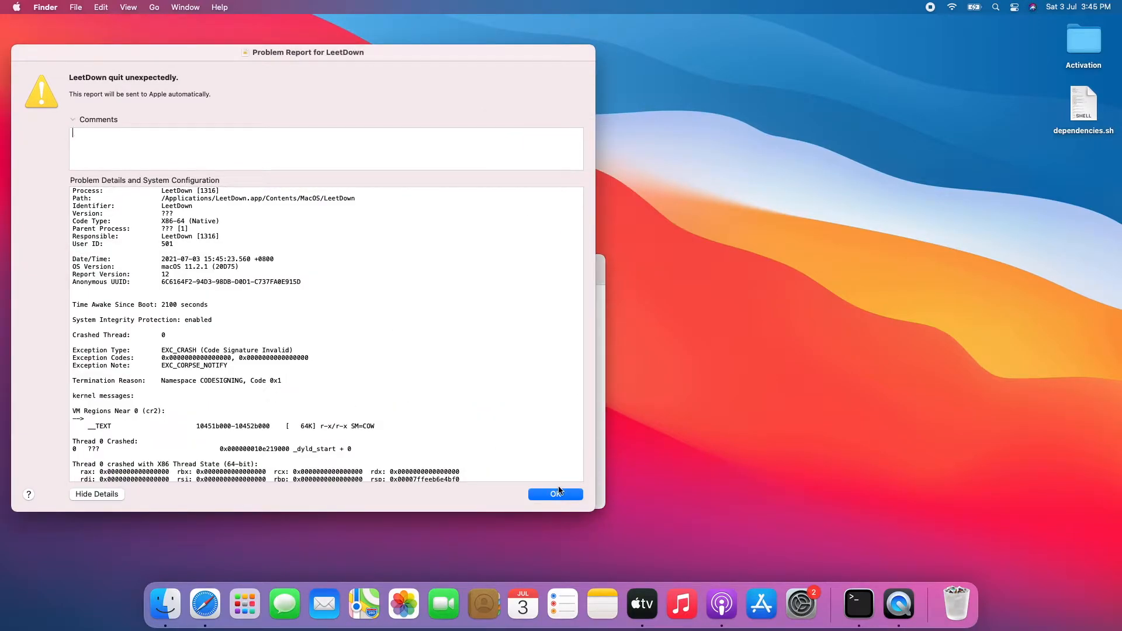
pyautogui.click(555, 495)
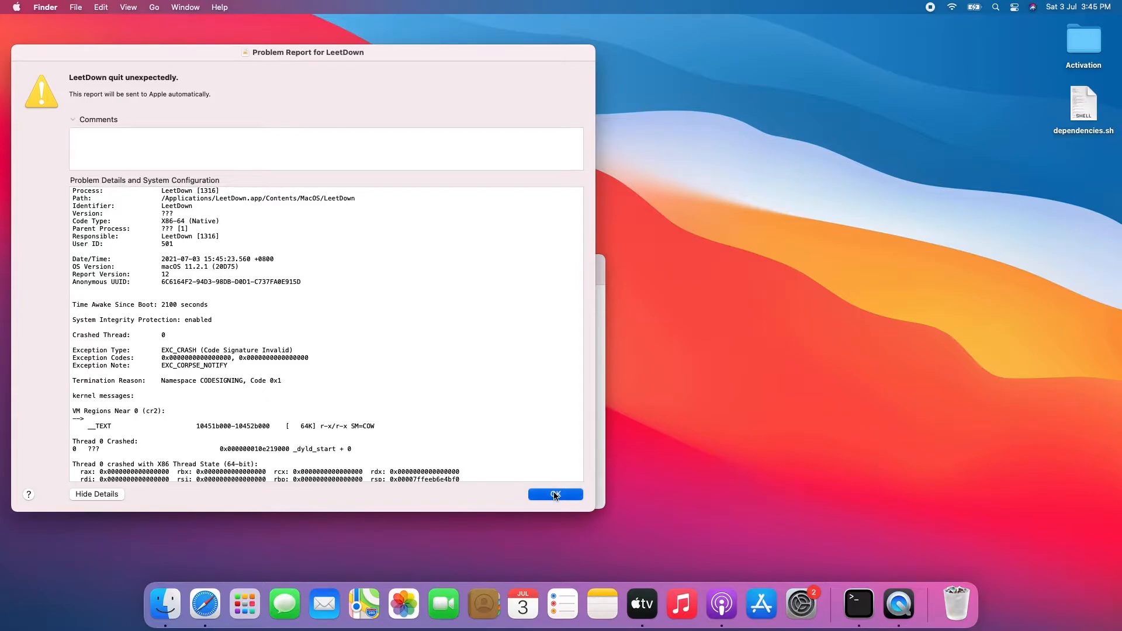
# Step: Close the LeetDown crash report and the Applications window, then start a fresh Finder window
pyautogui.click(555, 496)
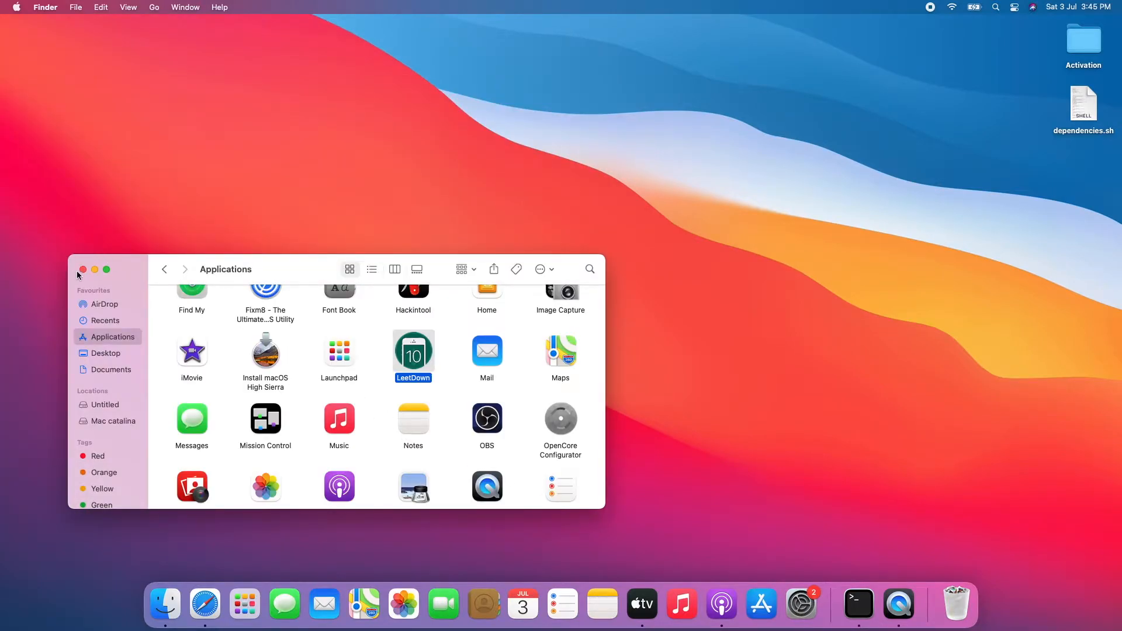
pyautogui.click(81, 270)
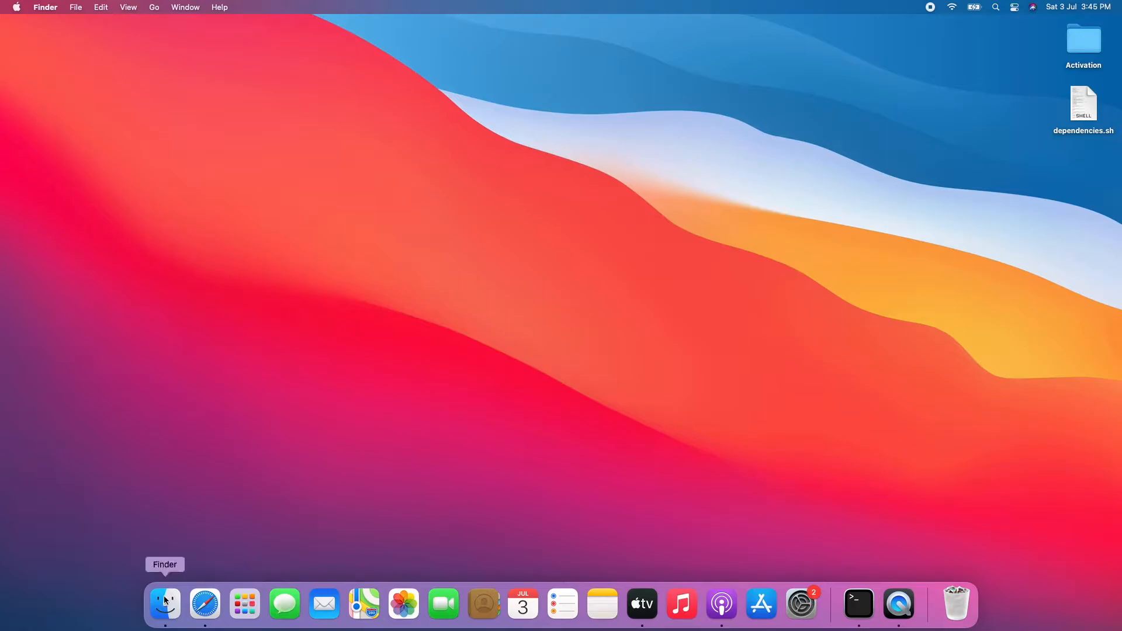
pyautogui.click(164, 603)
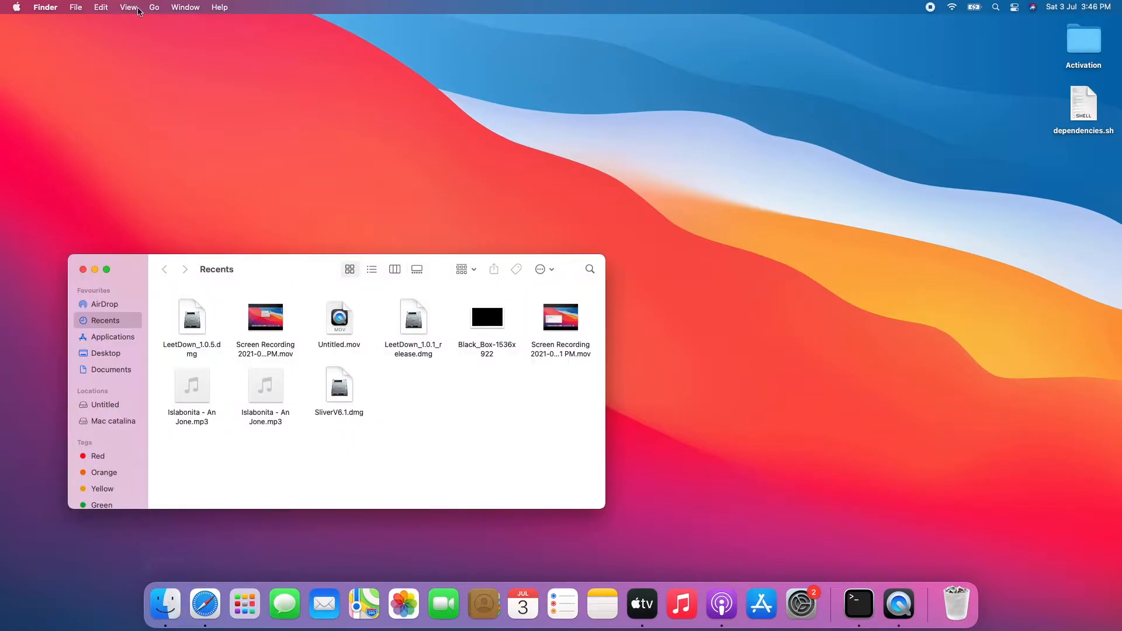
# Step: Go to the /bin folder and start a bash shell session from it
pyautogui.click(155, 7)
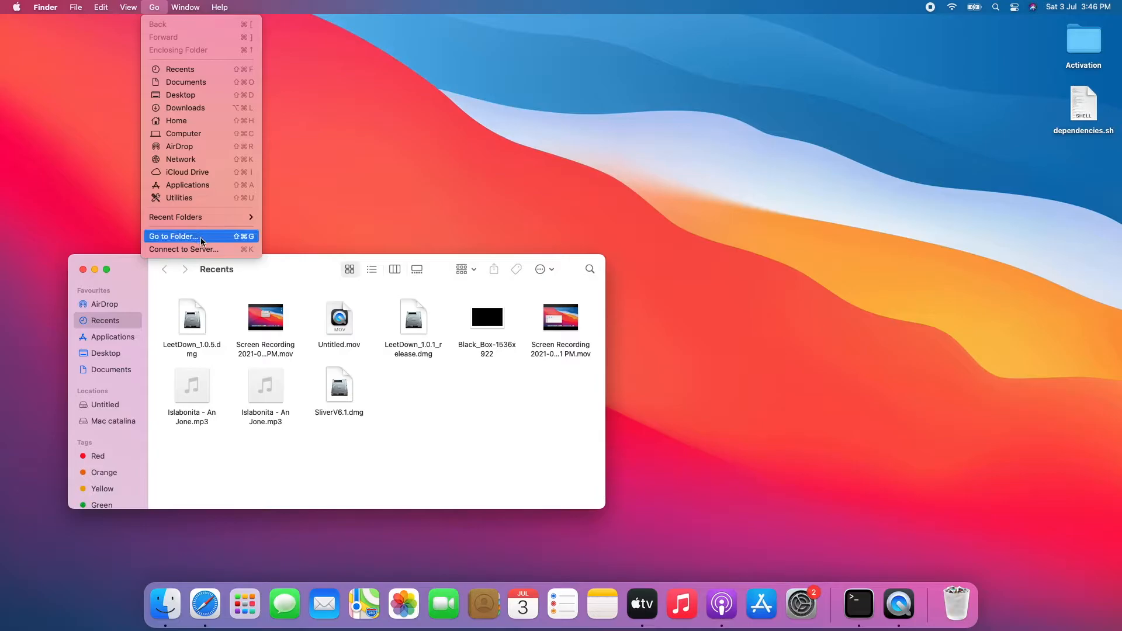
pyautogui.click(173, 236)
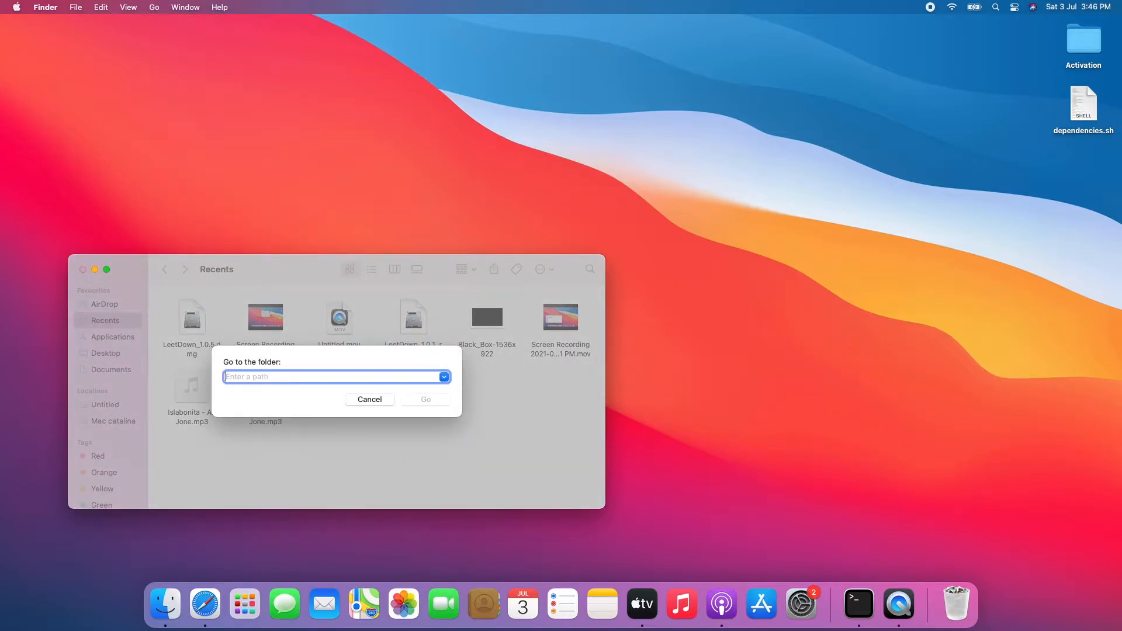
pyautogui.write('/bin/')
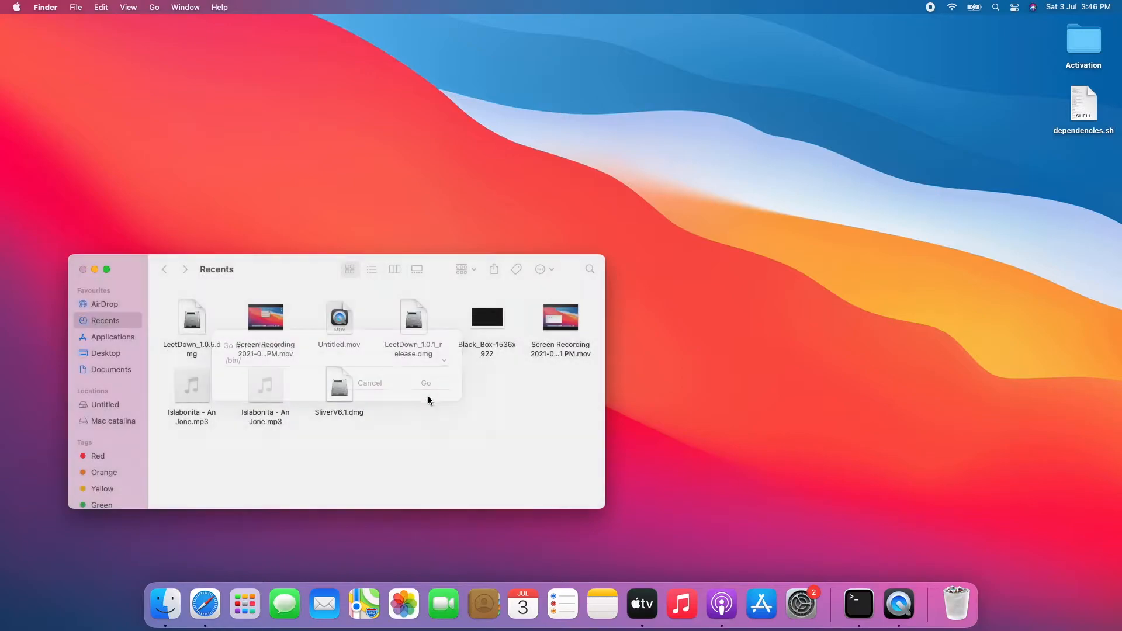
pyautogui.click(425, 384)
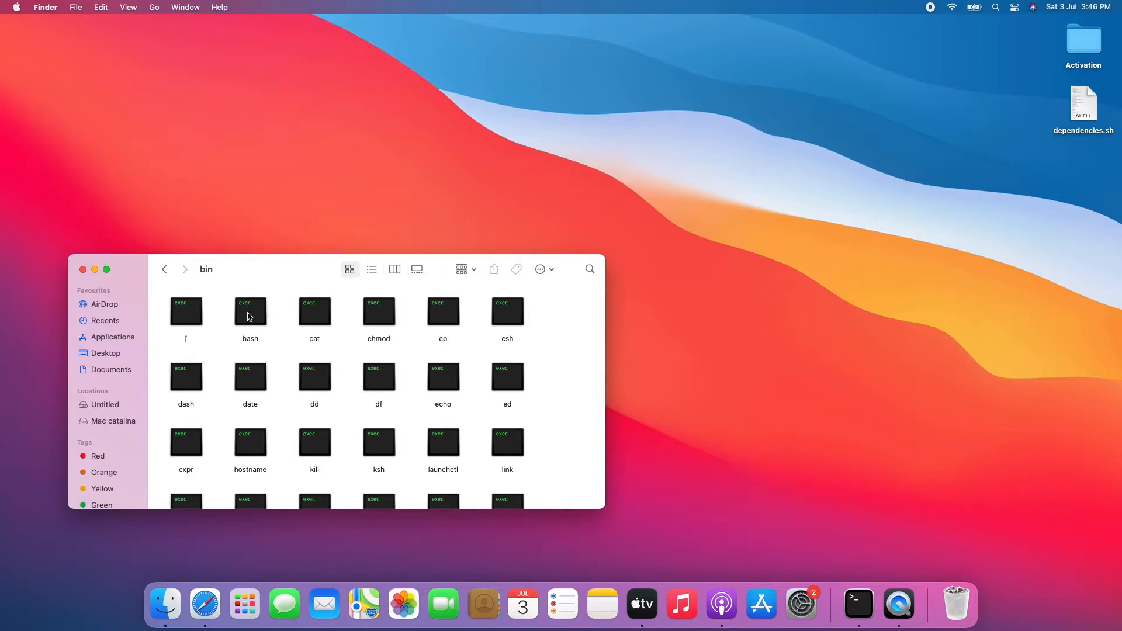
pyautogui.doubleClick(251, 311)
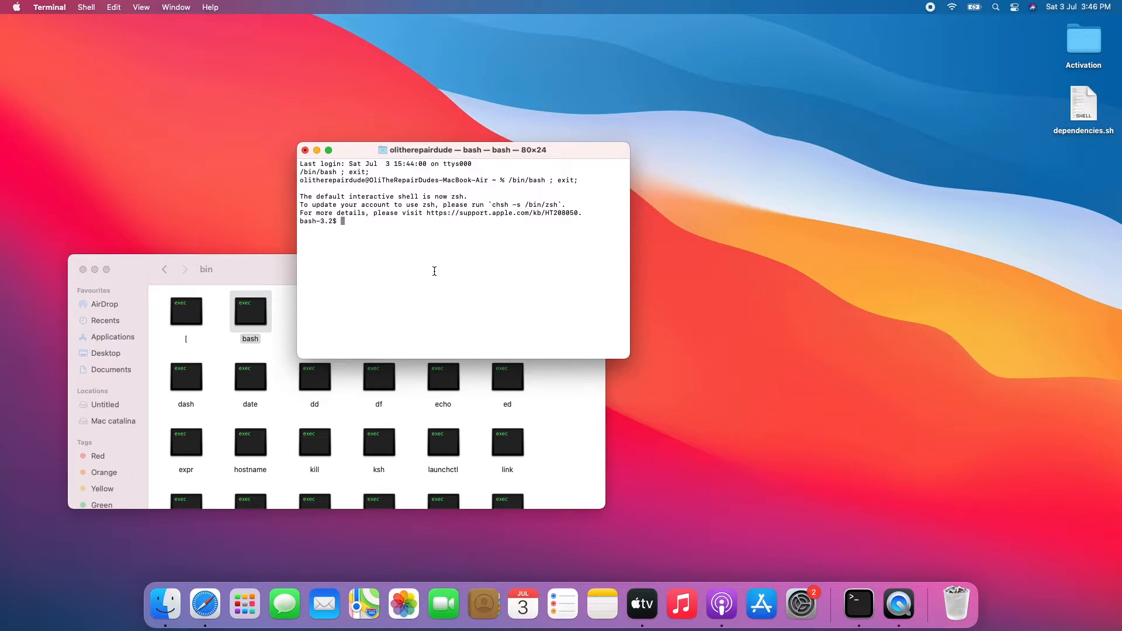
pyautogui.moveTo(436, 273)
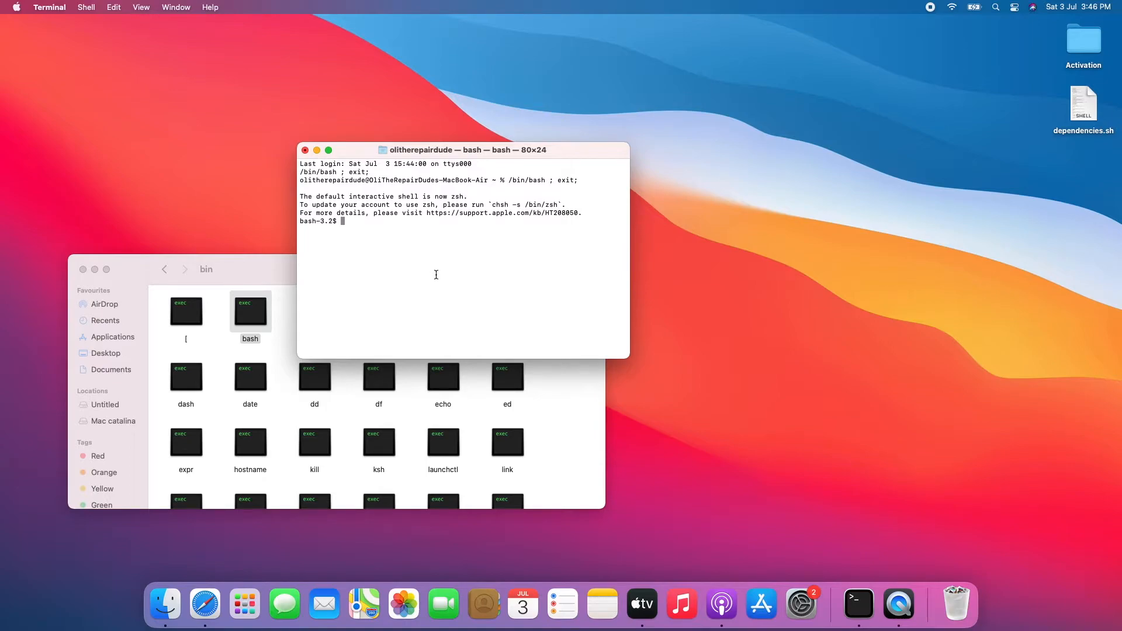
# Step: Enter the sudo codesign --force --deep --sign - command in the bash shell
pyautogui.write('sudo')
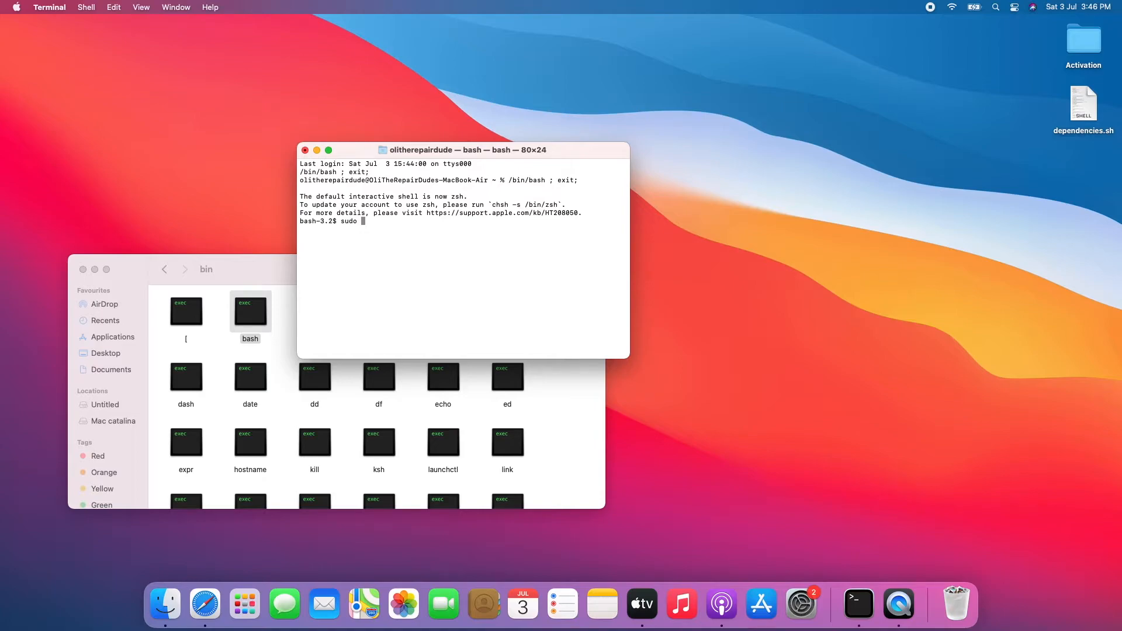
pyautogui.write('codesign')
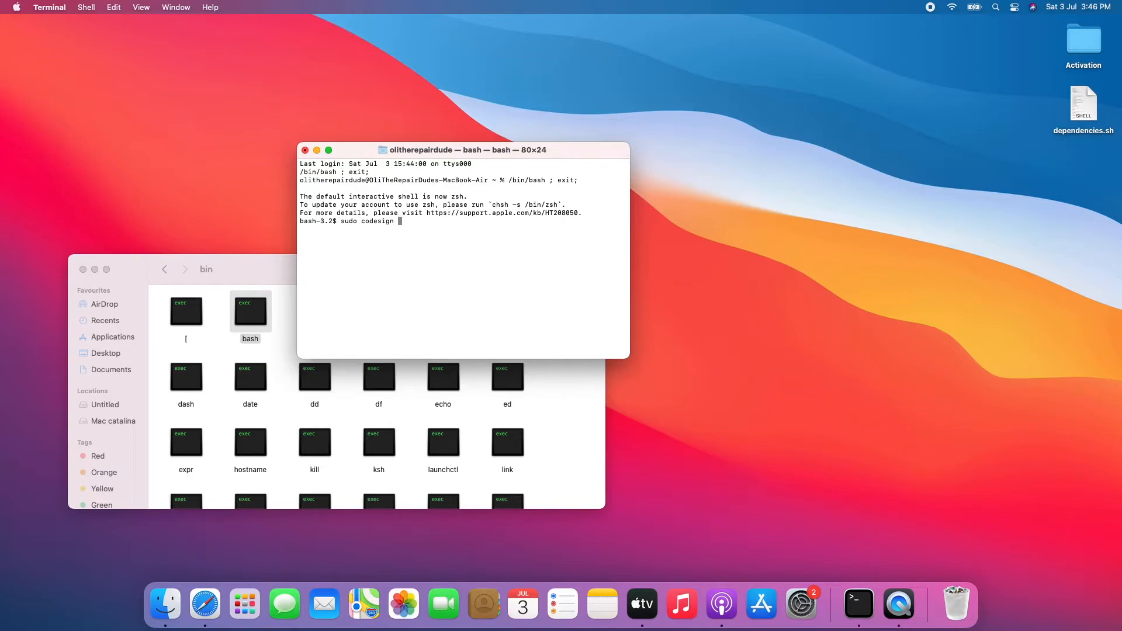
pyautogui.write('--force --d')
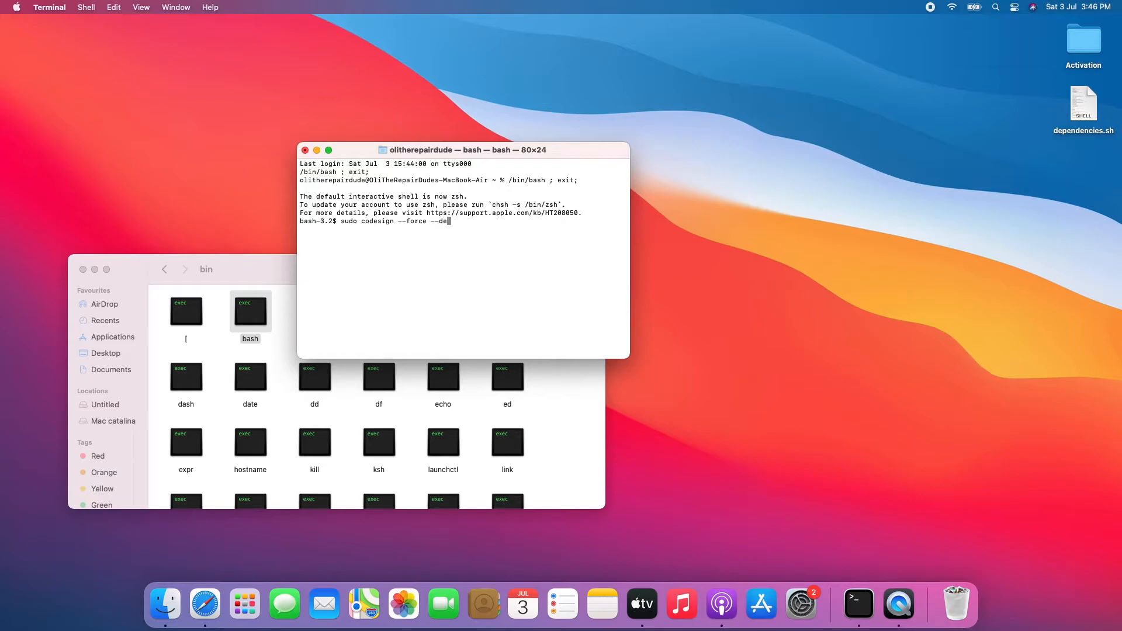
pyautogui.write('ep')
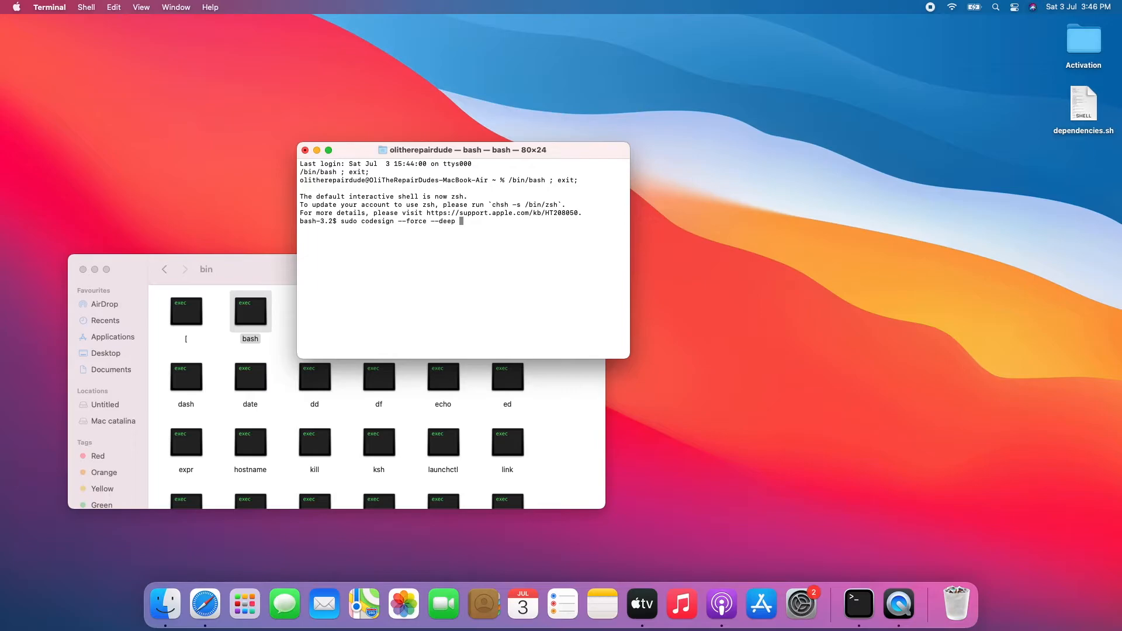
pyautogui.write('-s')
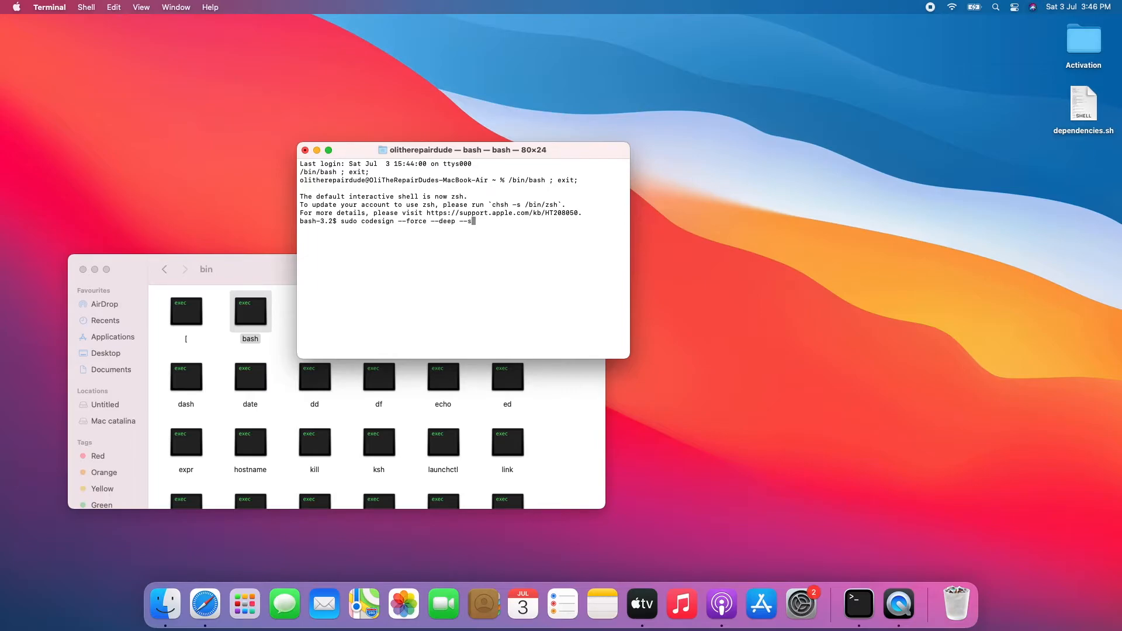
pyautogui.write('ign')
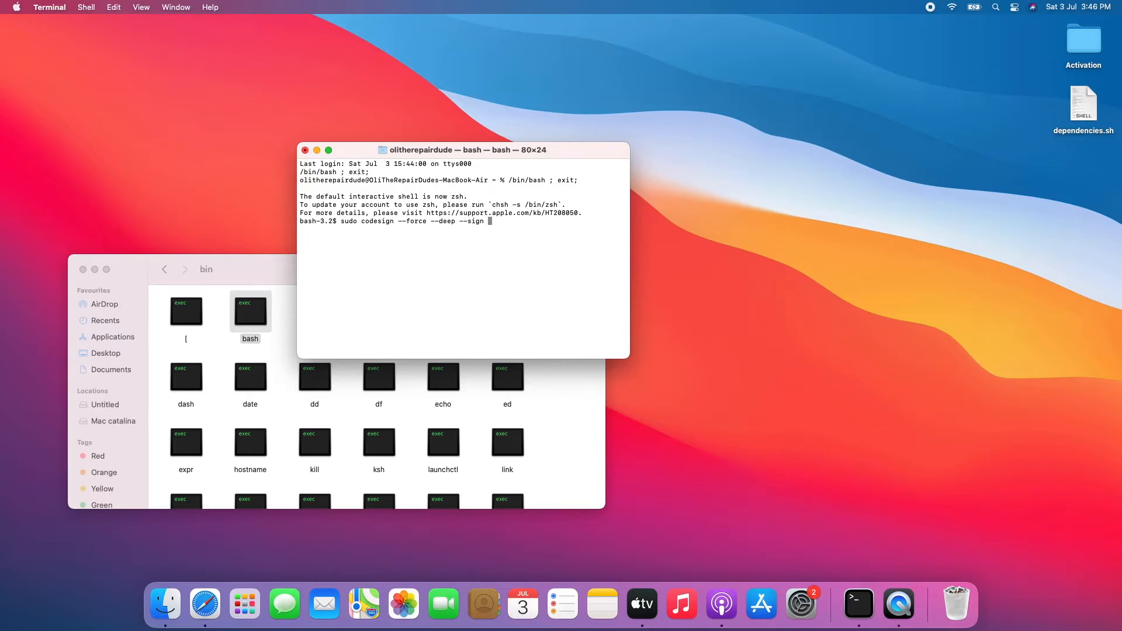
pyautogui.write('-')
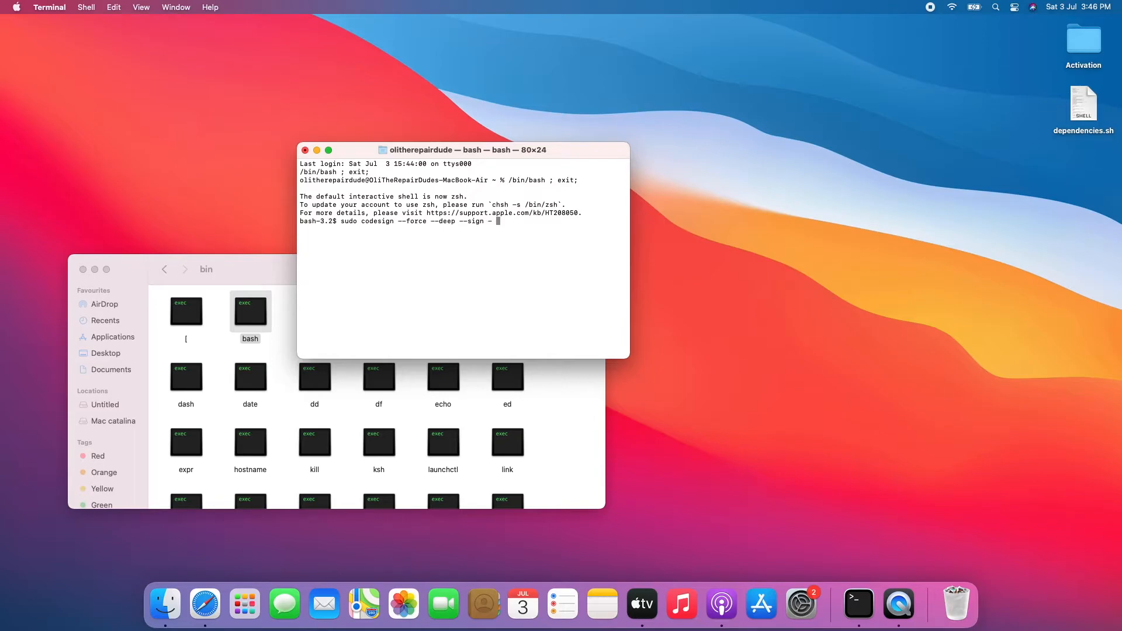
# Step: Run it on /Applications/LeetDown.app to replace the existing signature, then close the shell window
pyautogui.write('/Applicatio')
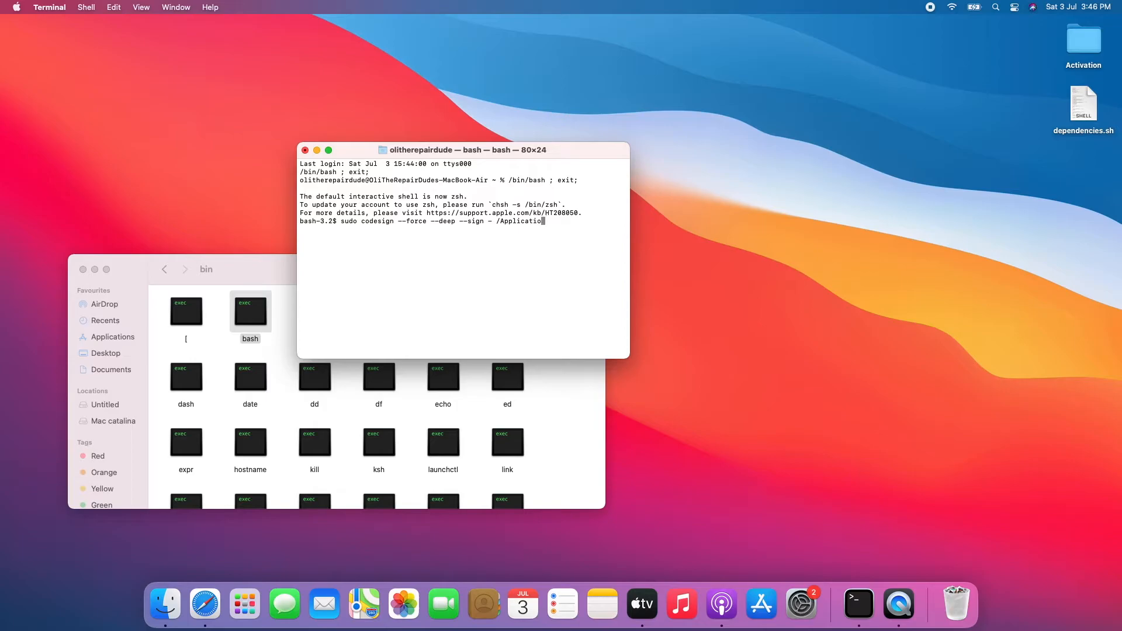
pyautogui.write('ns')
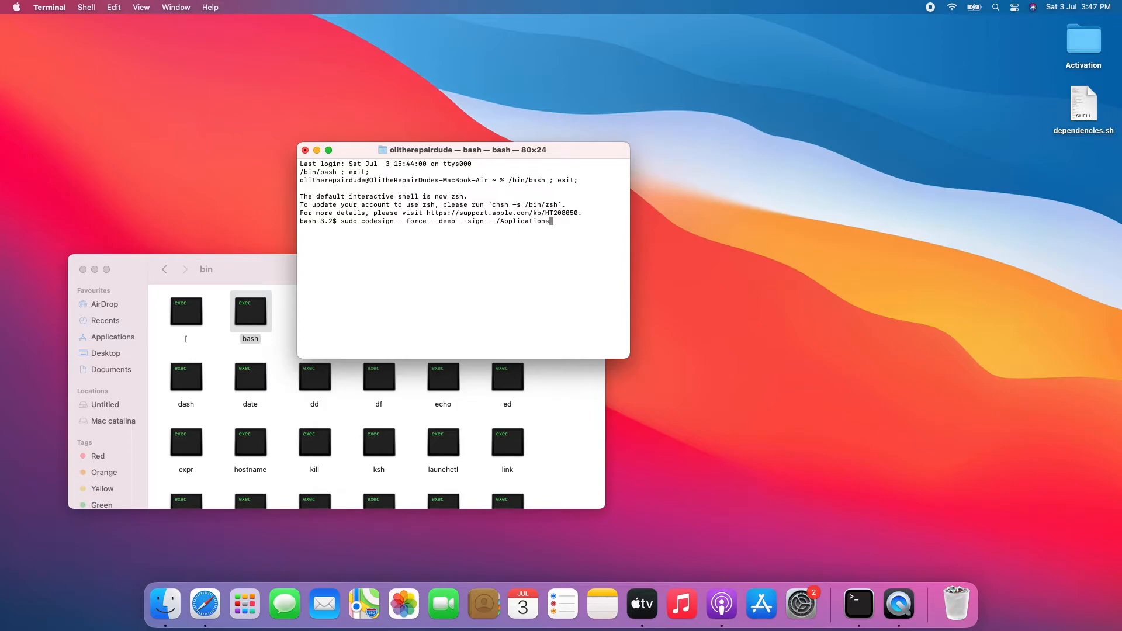
pyautogui.write('L')
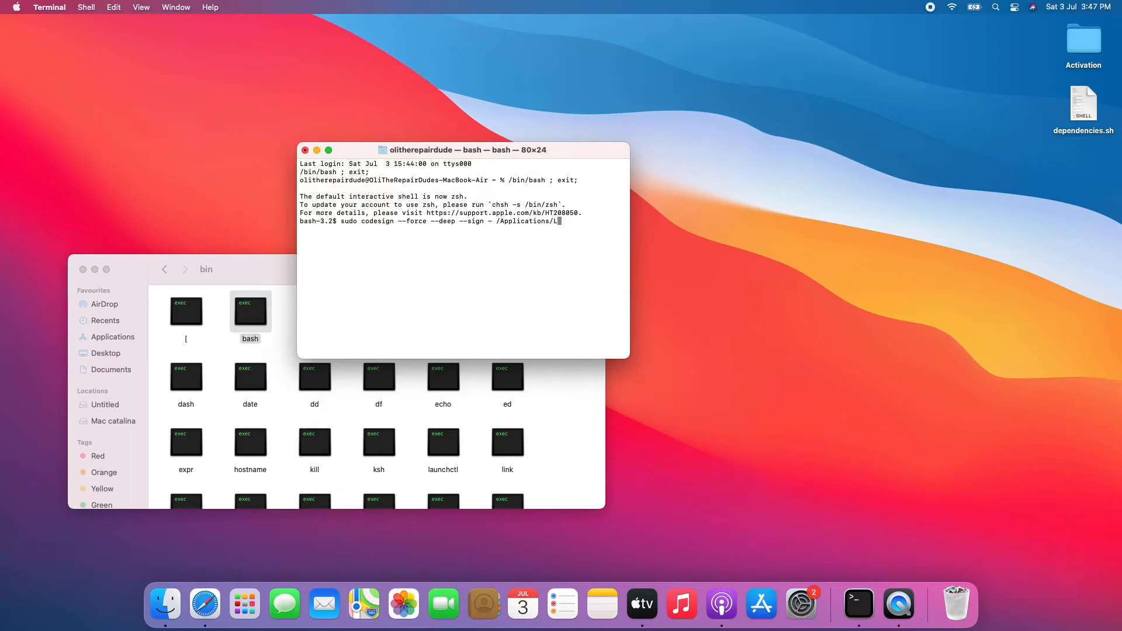
pyautogui.write('eetDo')
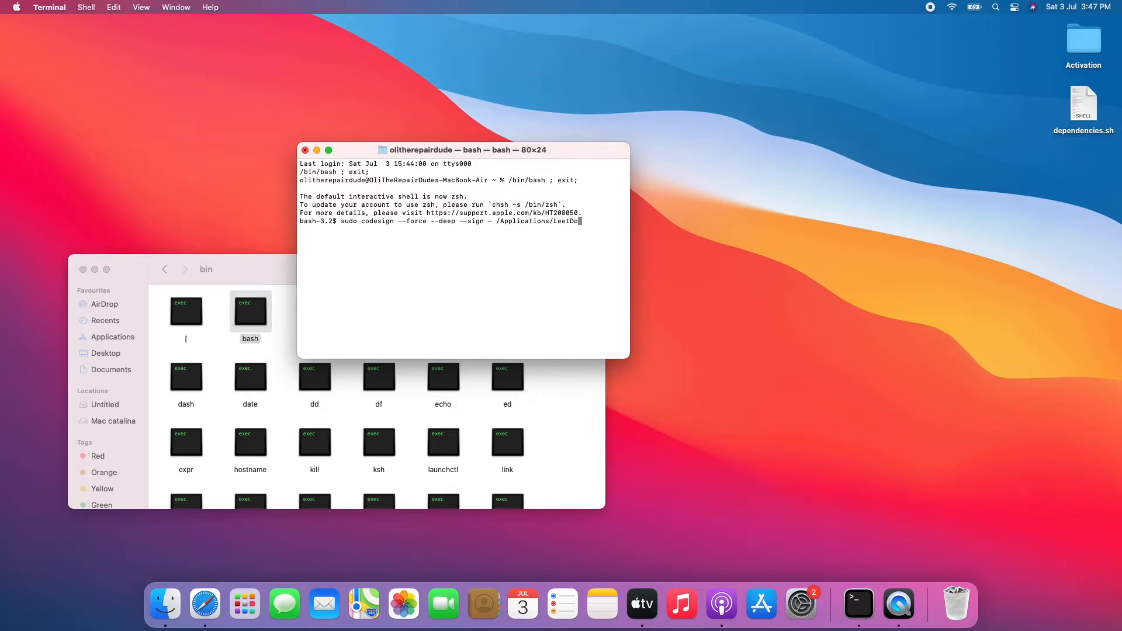
pyautogui.write('wn.ap')
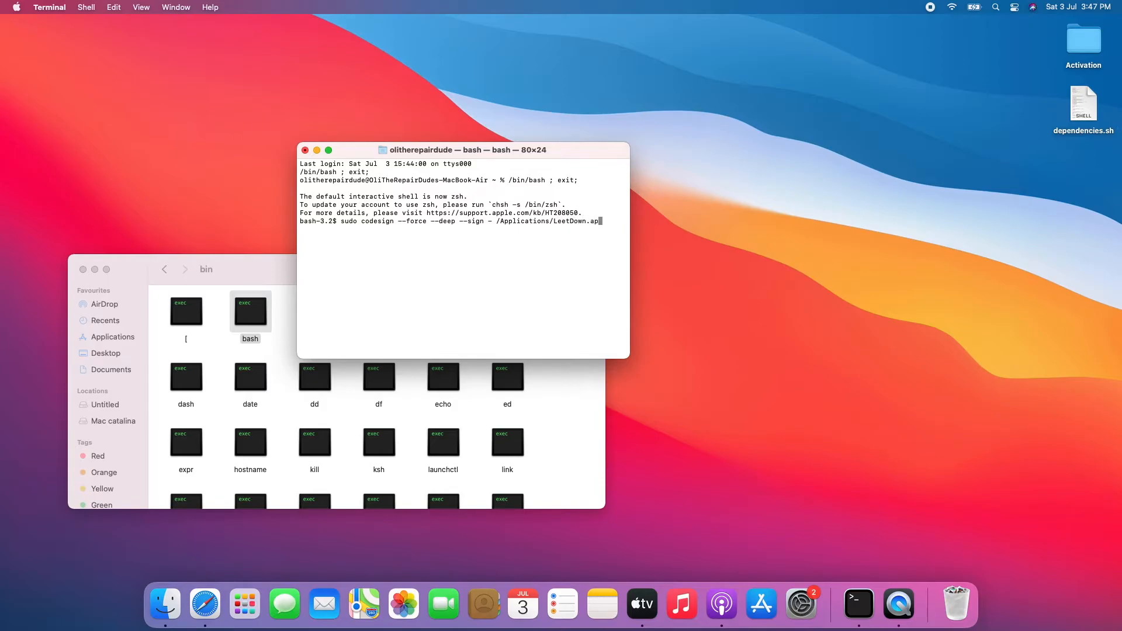
pyautogui.write('p')
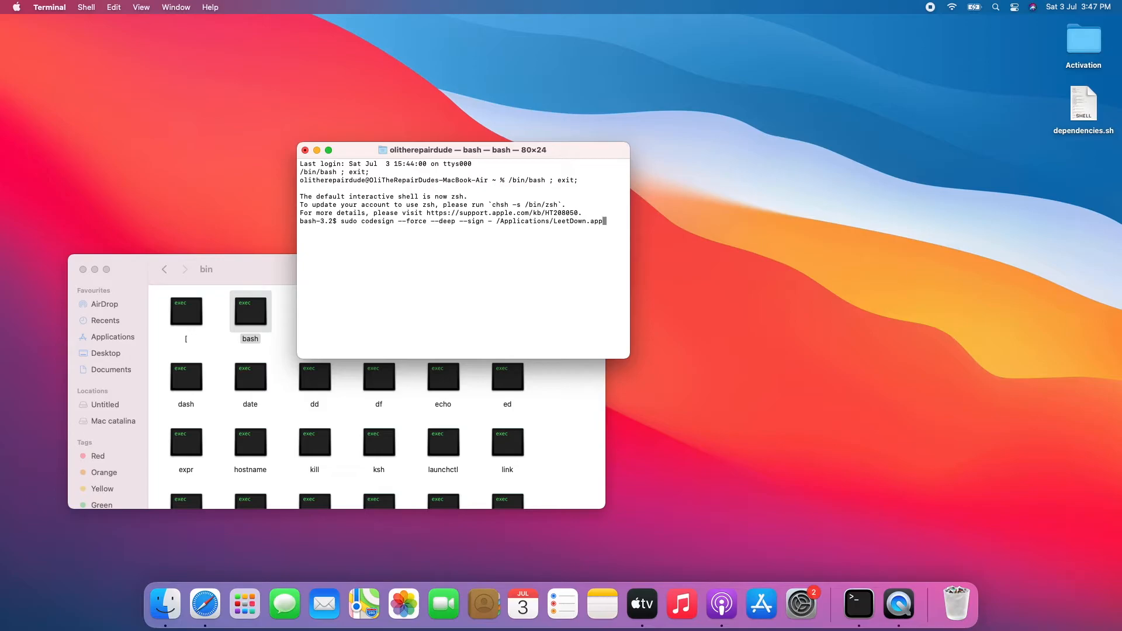
pyautogui.press('Return')
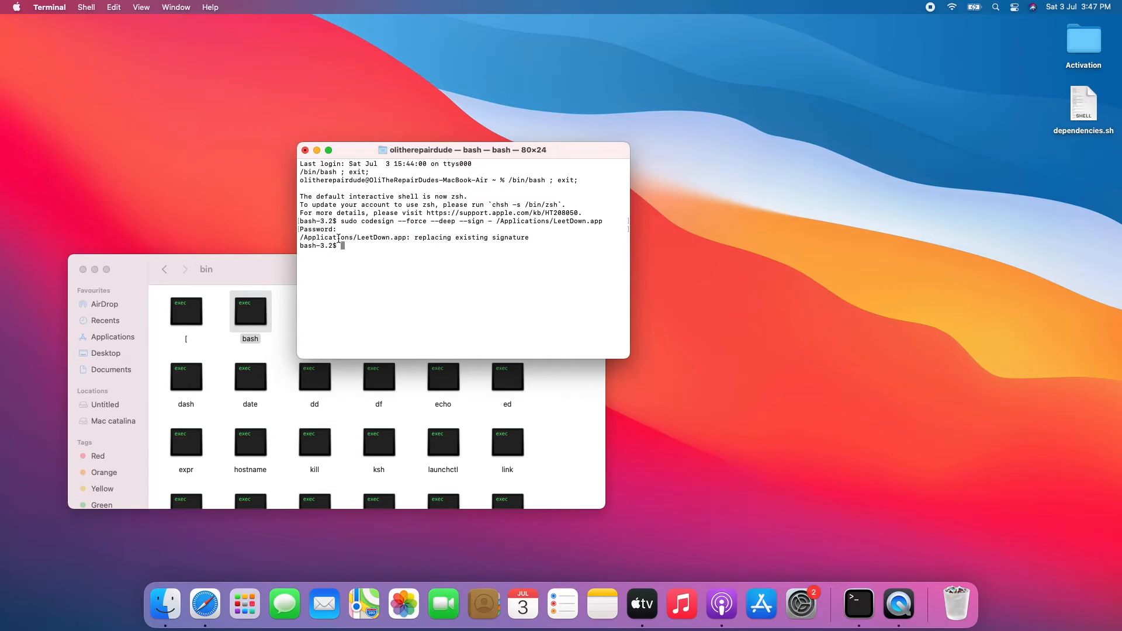
pyautogui.click(306, 151)
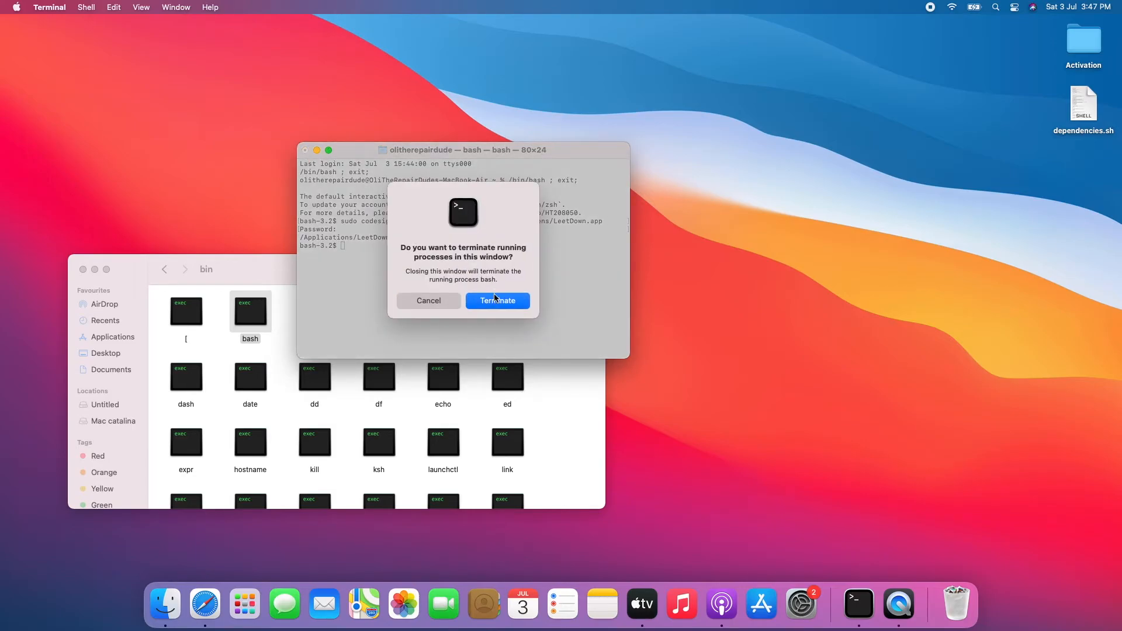
# Step: Terminate the shell and show Get Info for LeetDown in Applications
pyautogui.click(497, 301)
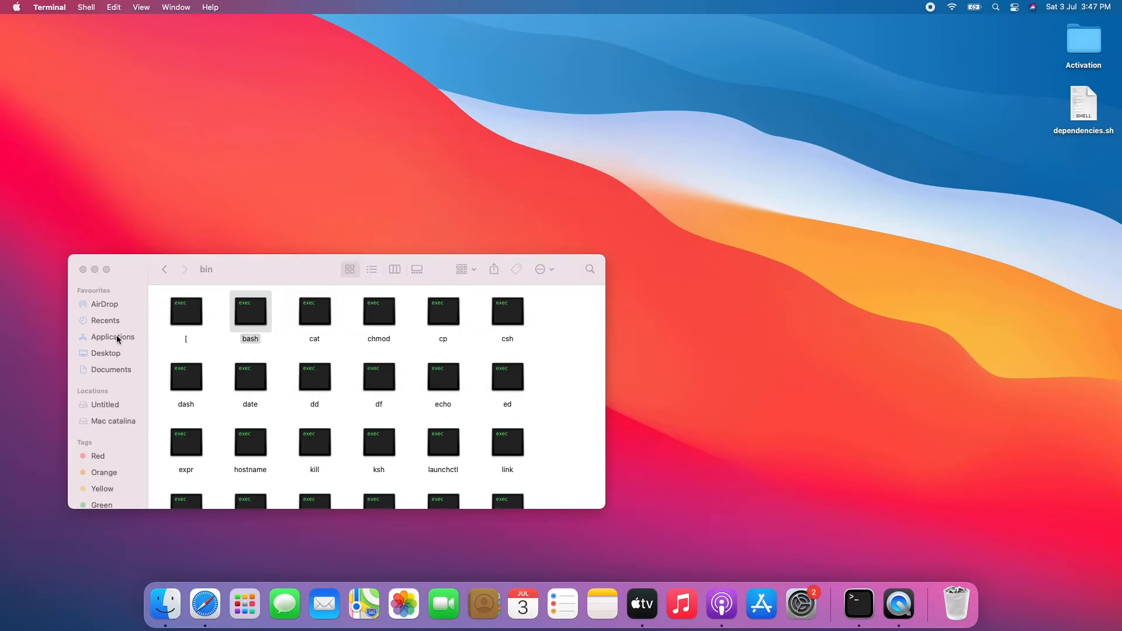
pyautogui.click(113, 337)
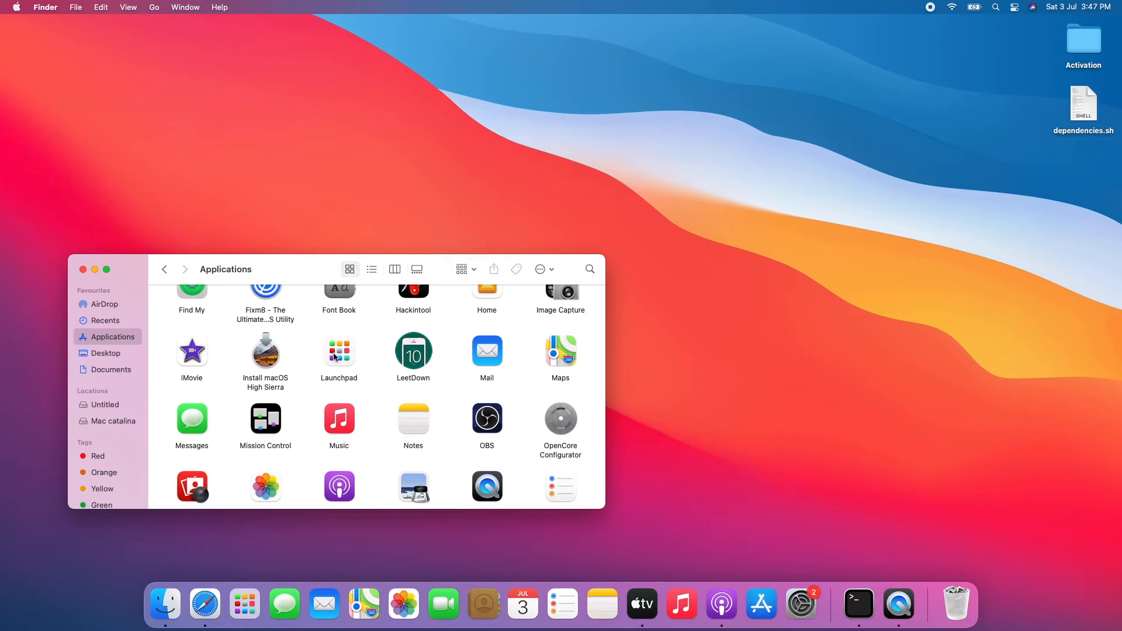
pyautogui.rightClick(412, 350)
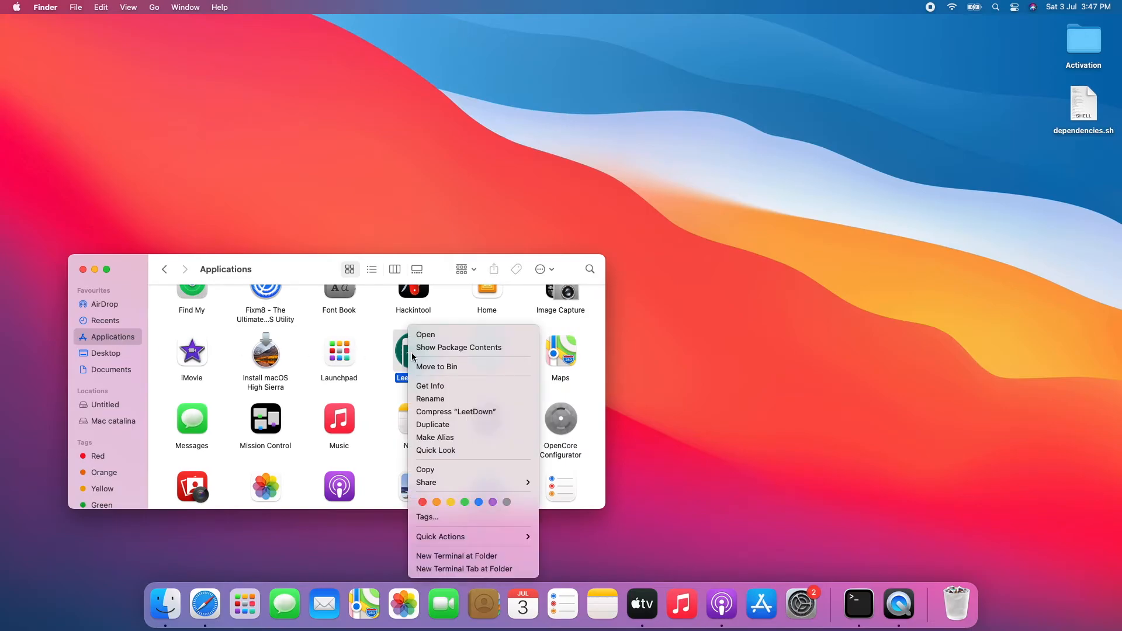
pyautogui.moveTo(430, 386)
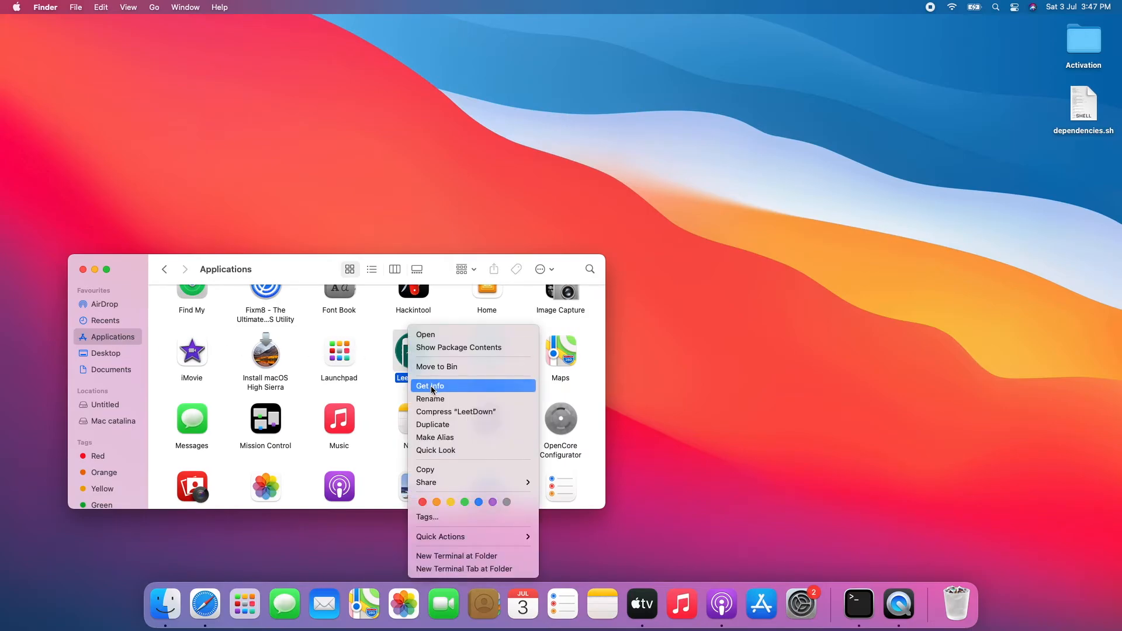
pyautogui.click(431, 386)
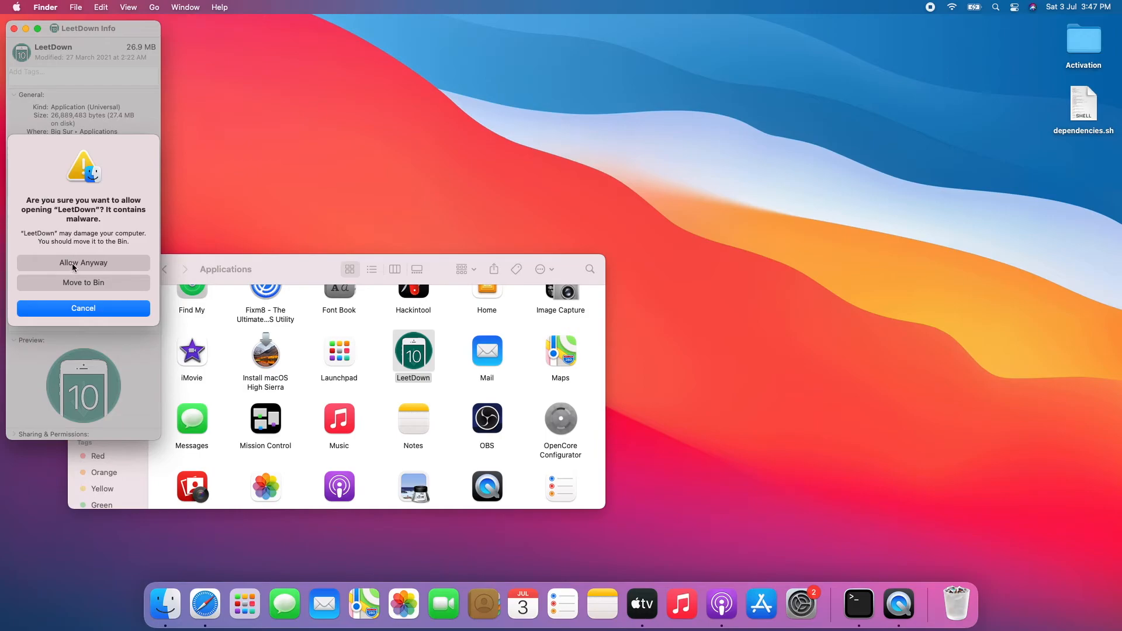
# Step: Allow LeetDown anyway and confirm with the account password to override malware protection
pyautogui.click(83, 263)
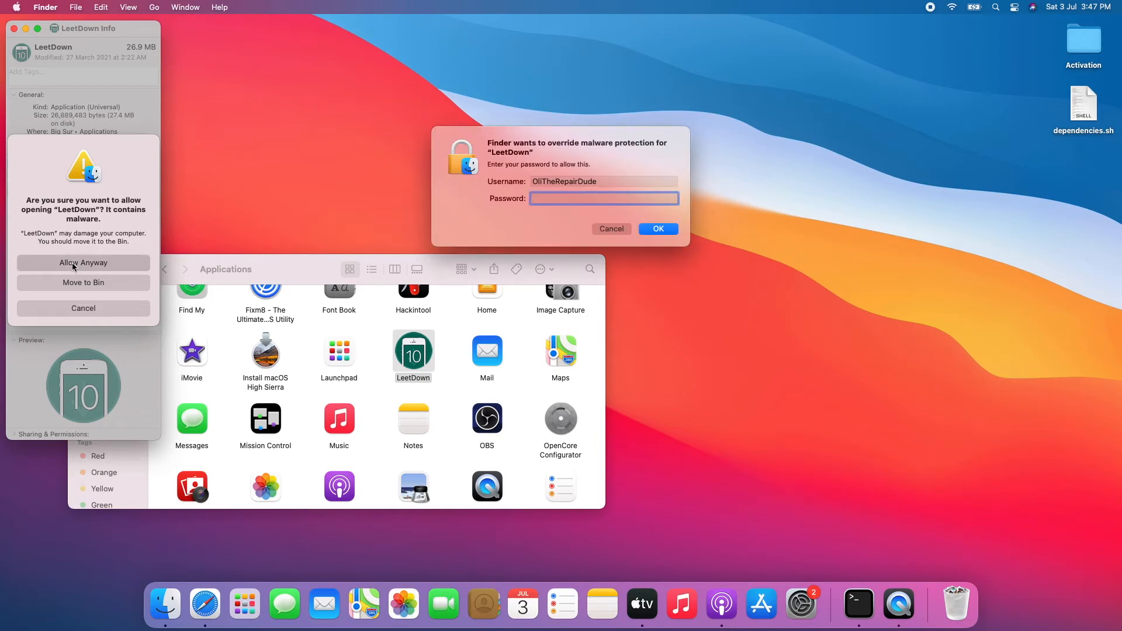
pyautogui.write('•••')
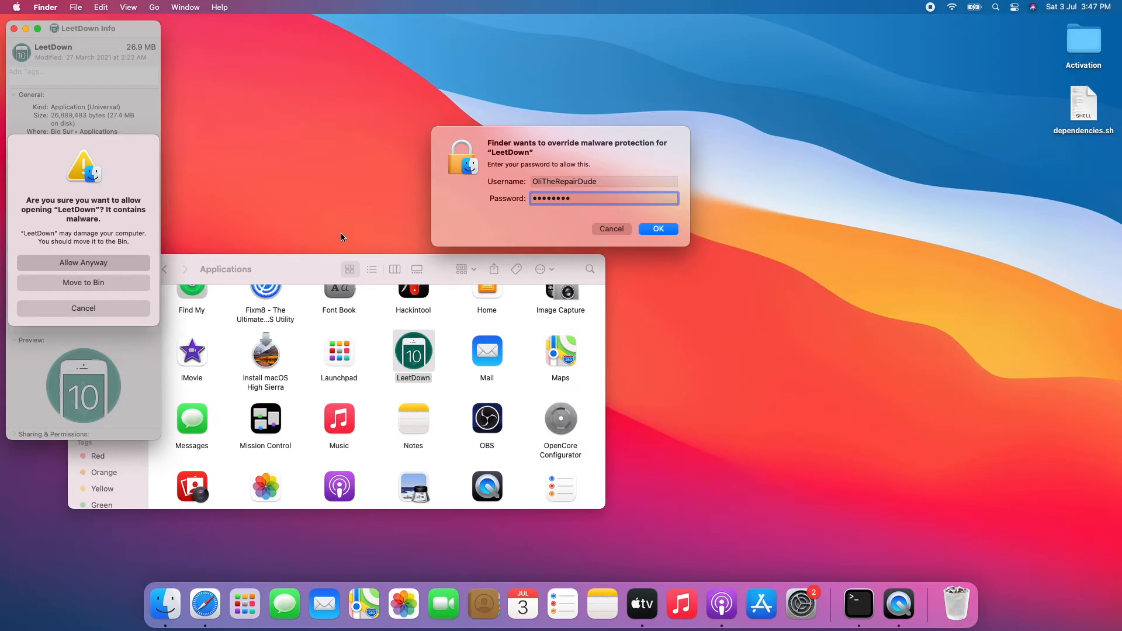
pyautogui.click(656, 229)
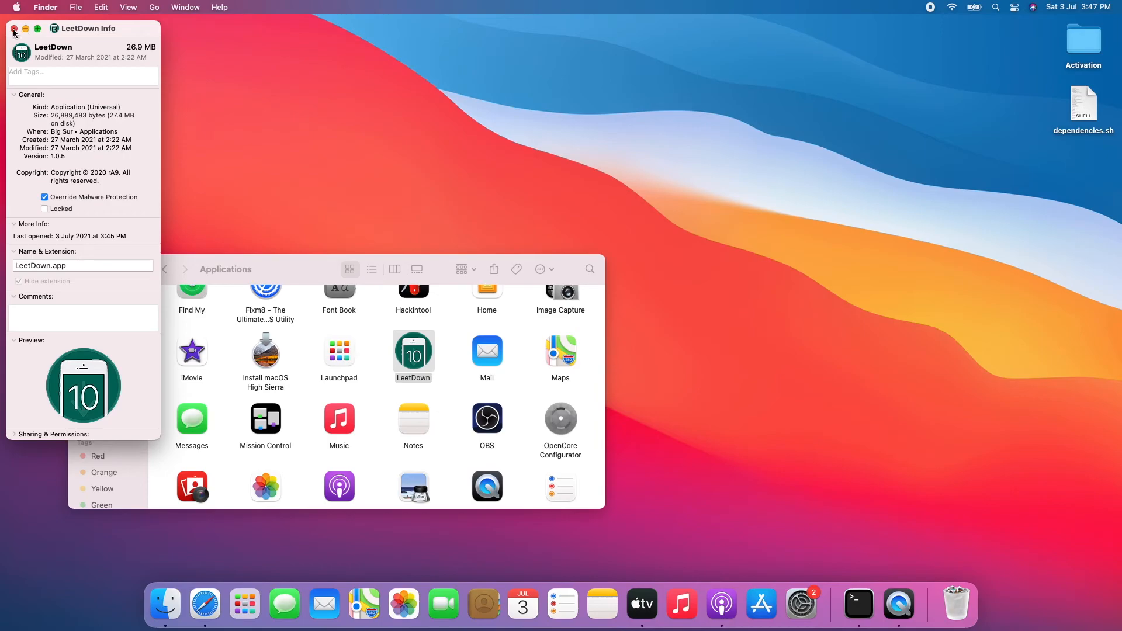
# Step: Close the Info panel and launch LeetDown, which opens waiting for input
pyautogui.click(13, 28)
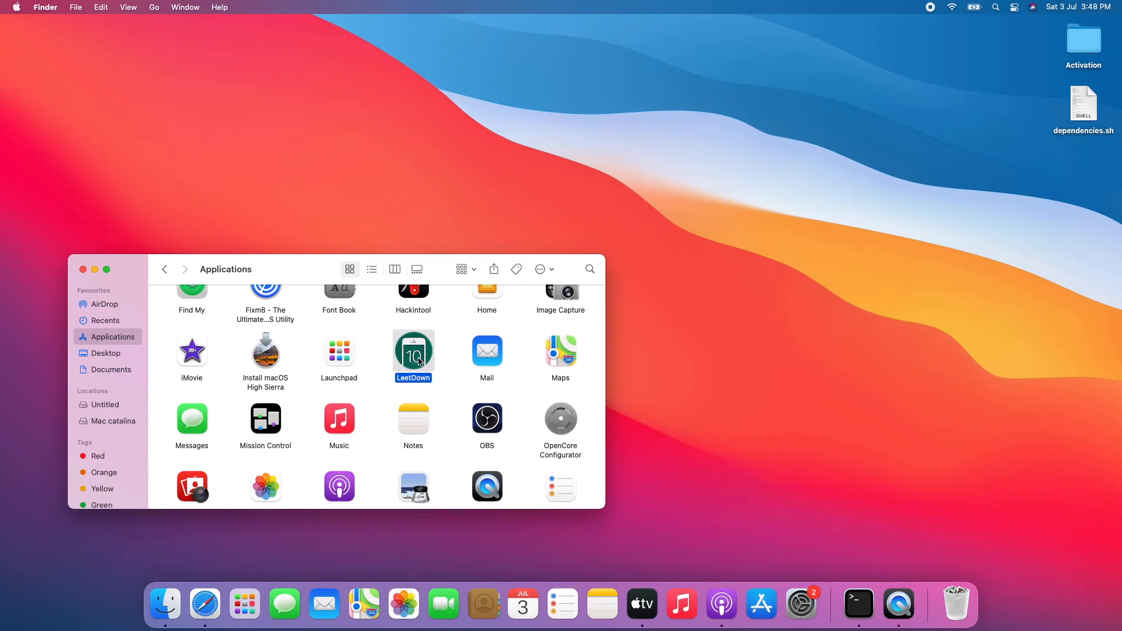
pyautogui.doubleClick(413, 355)
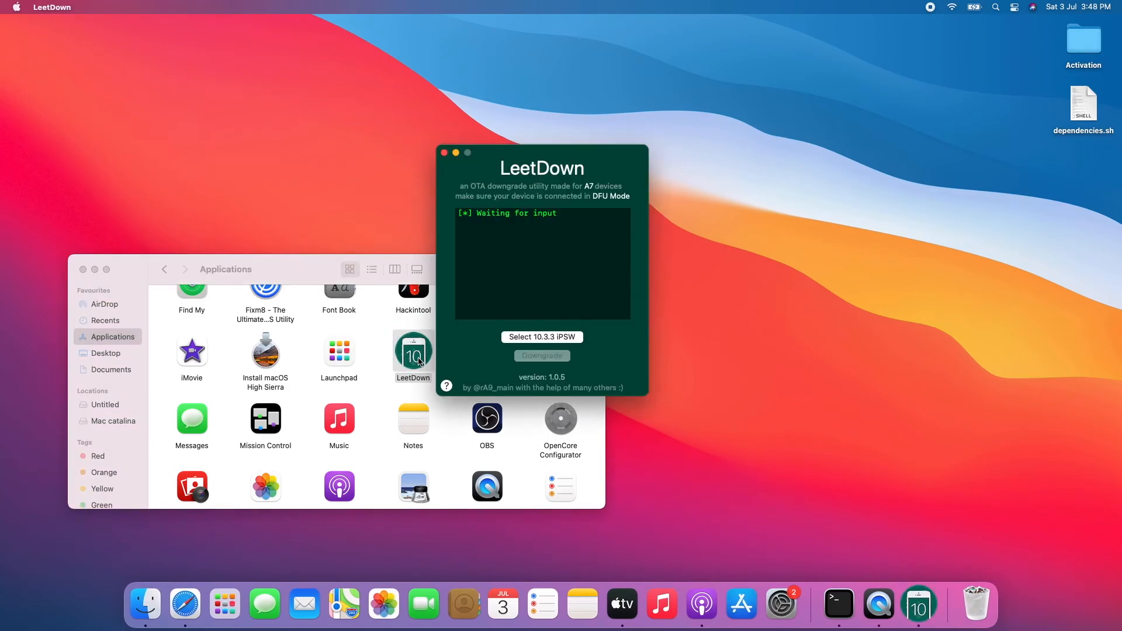